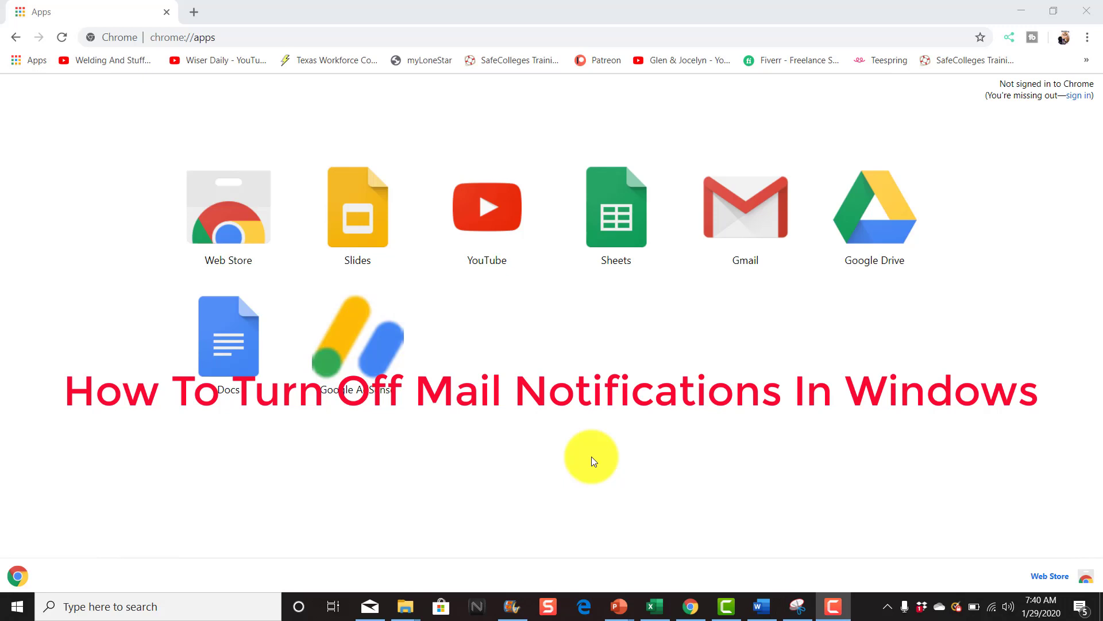
{"action": "mouse_move", "coordinate": [1087, 534]}
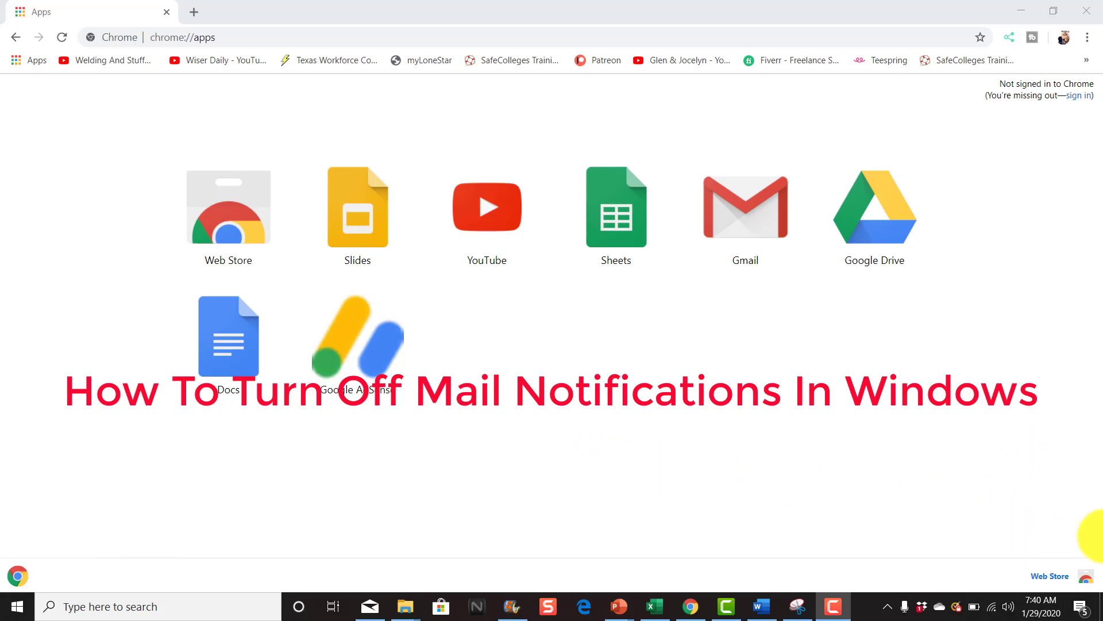
{"action": "mouse_move", "coordinate": [1049, 500]}
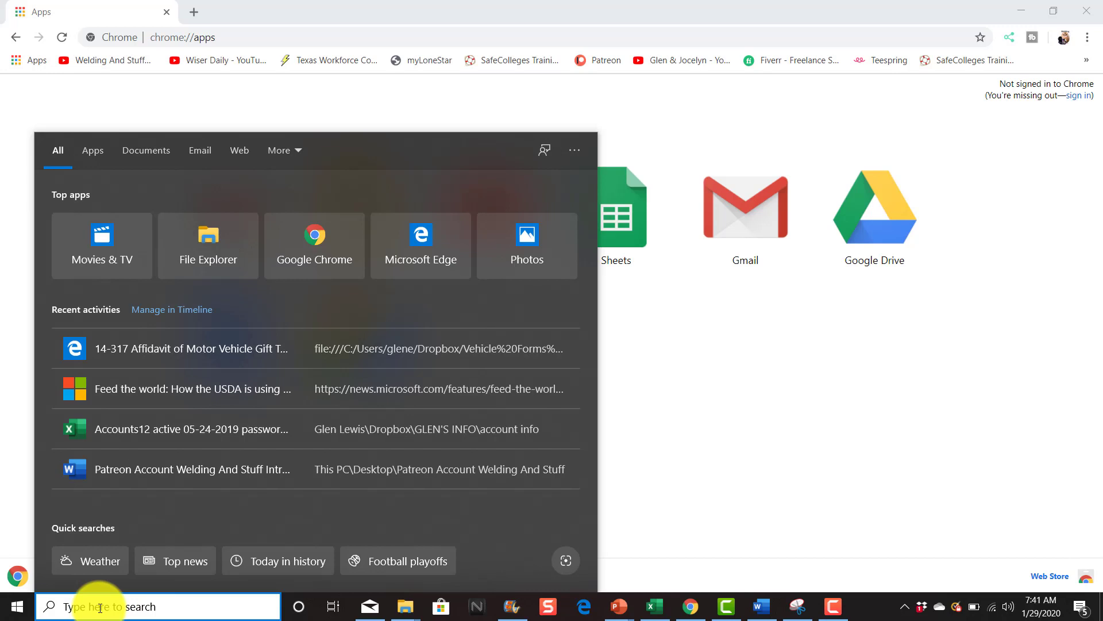
Find the Mail app from Start search with 'ma' and launch it.
{"action": "type", "text": "ma"}
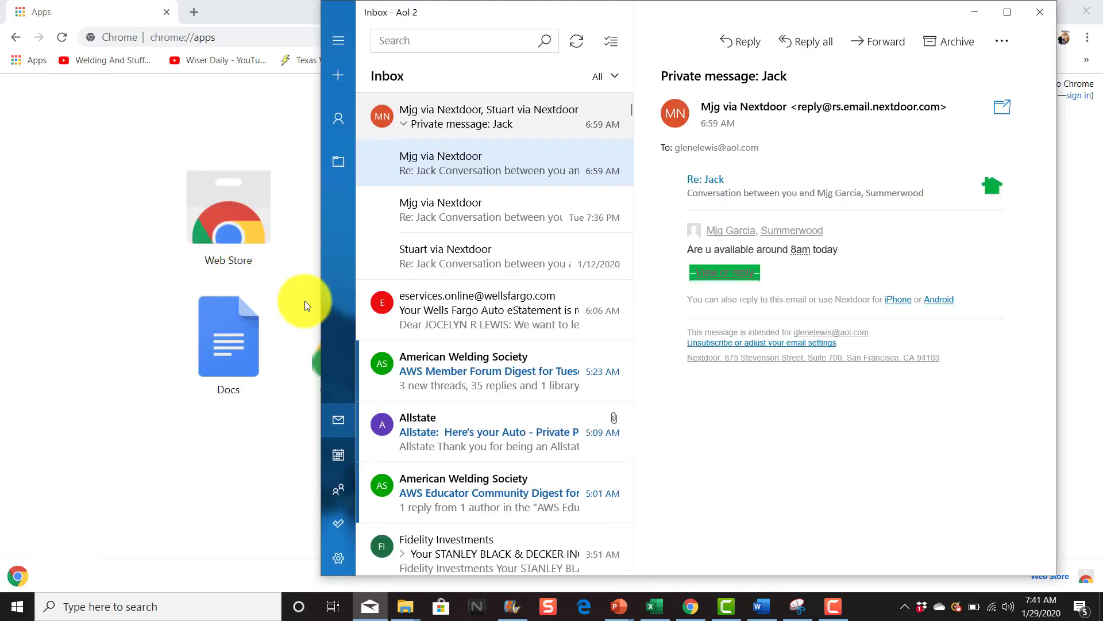
Reach the Mail Settings pane via the sidebar gear.
{"action": "scroll", "scroll_direction": "down", "scroll_amount": 3}
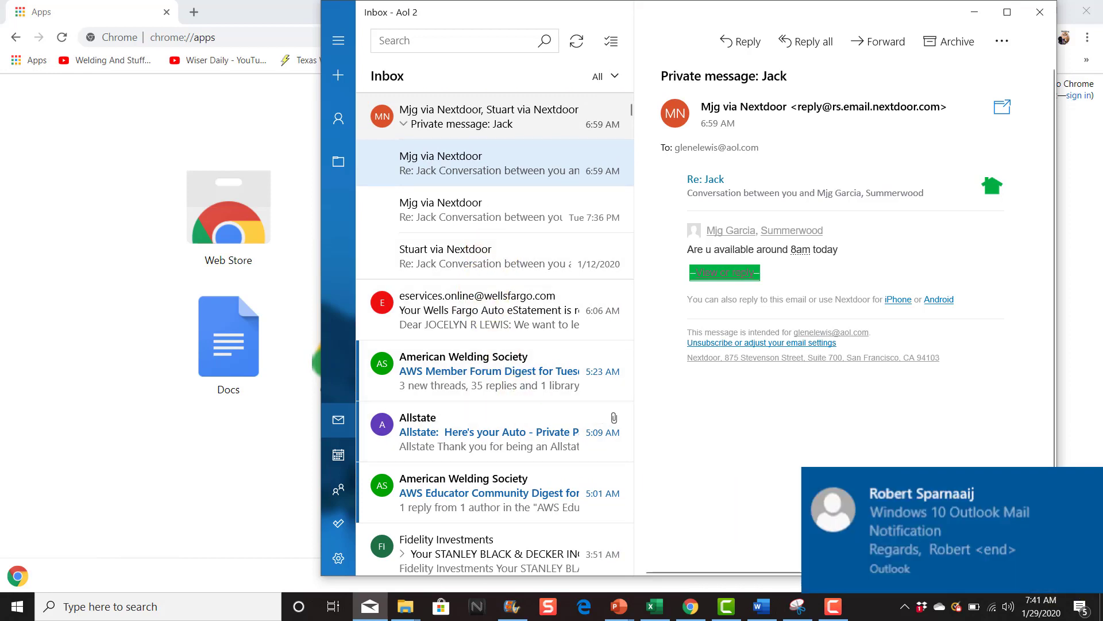
{"action": "mouse_move", "coordinate": [338, 434]}
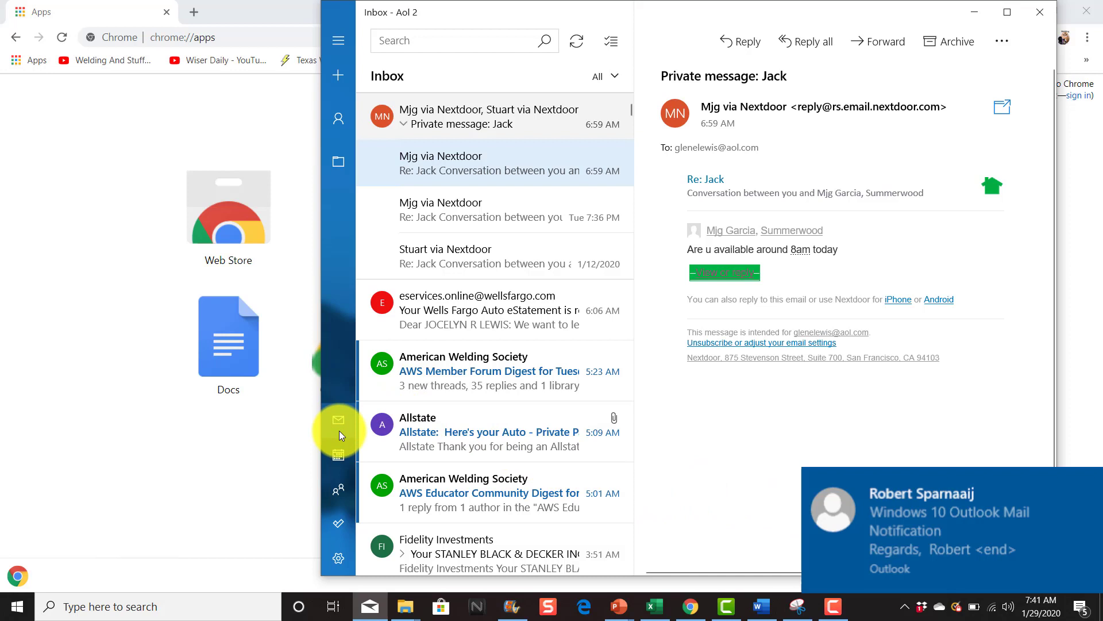
{"action": "mouse_move", "coordinate": [338, 563]}
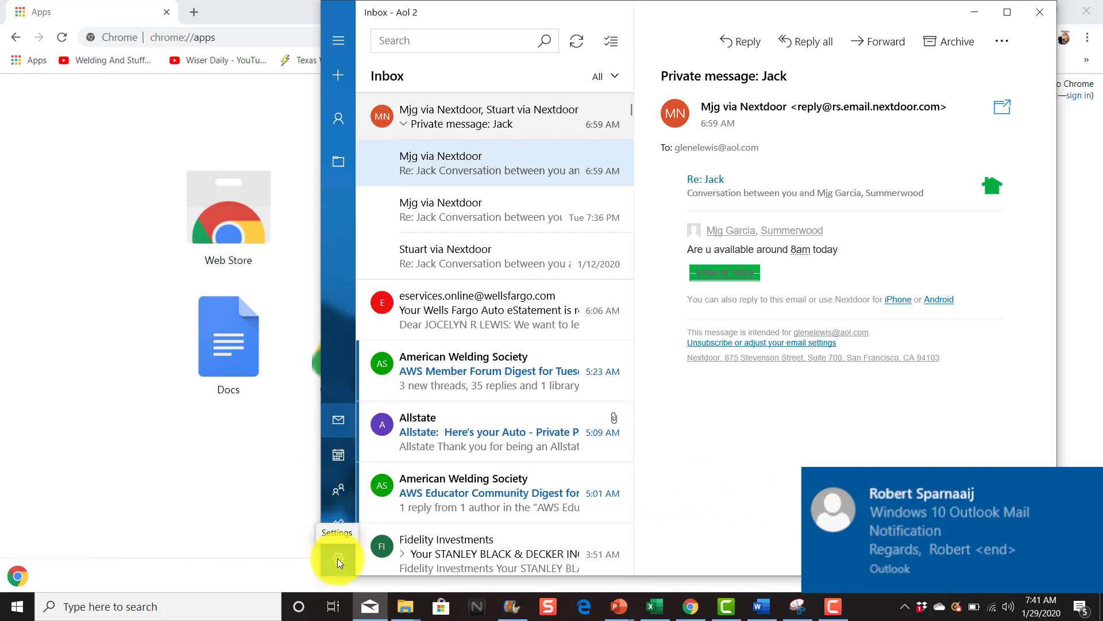
{"action": "left_click", "coordinate": [338, 542]}
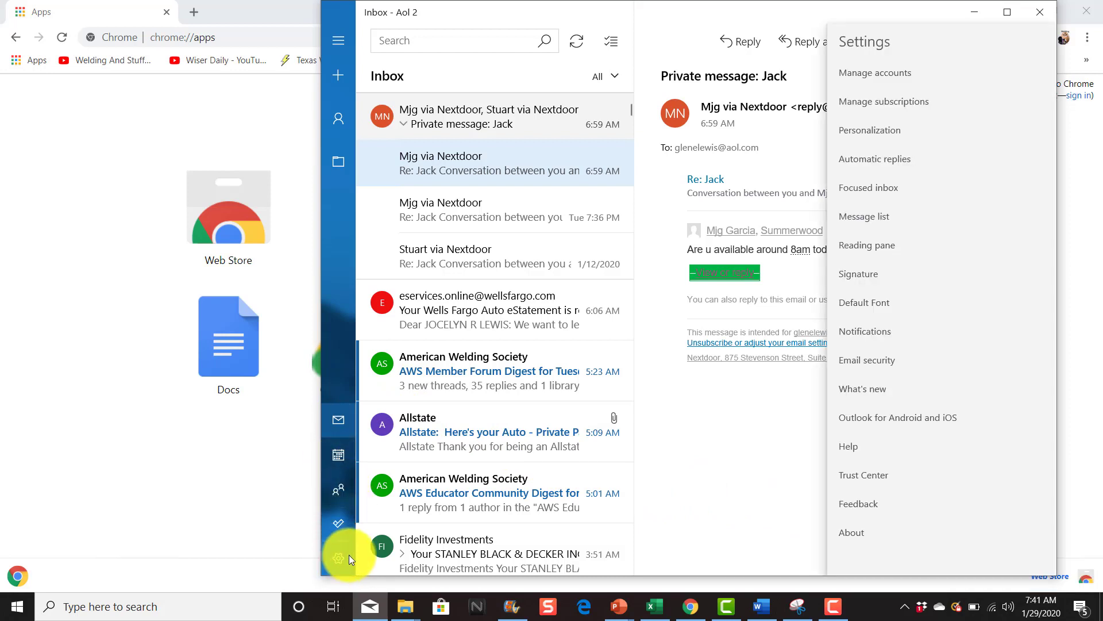
{"action": "mouse_move", "coordinate": [817, 381]}
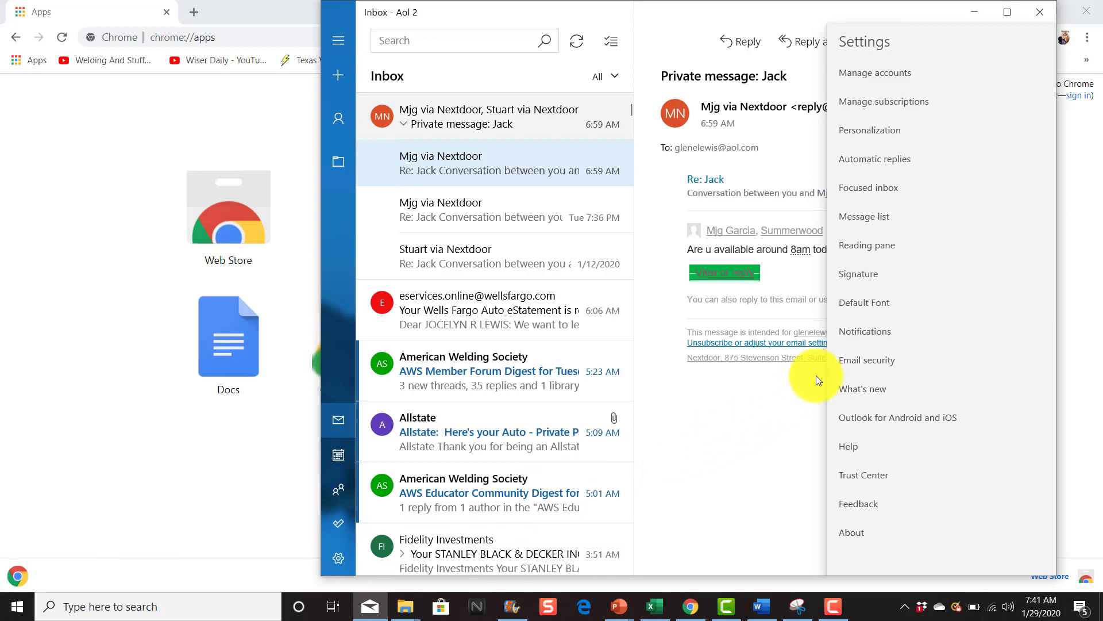
{"action": "mouse_move", "coordinate": [870, 331]}
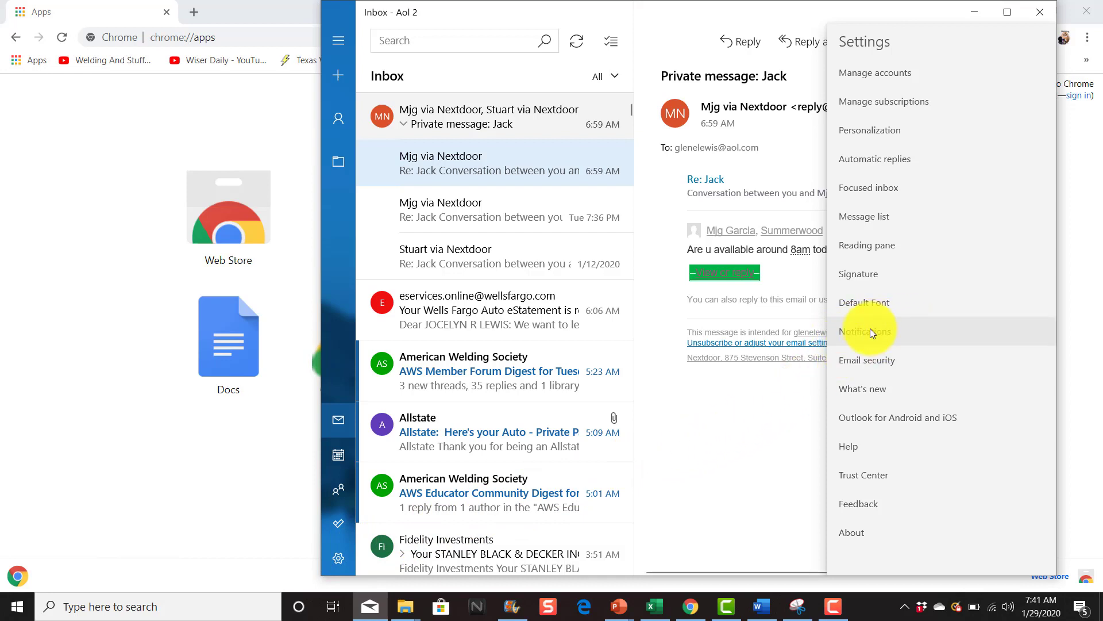
In Notifications for Aol 2, uncheck the notification banner and set action center notifications Off.
{"action": "left_click", "coordinate": [867, 331]}
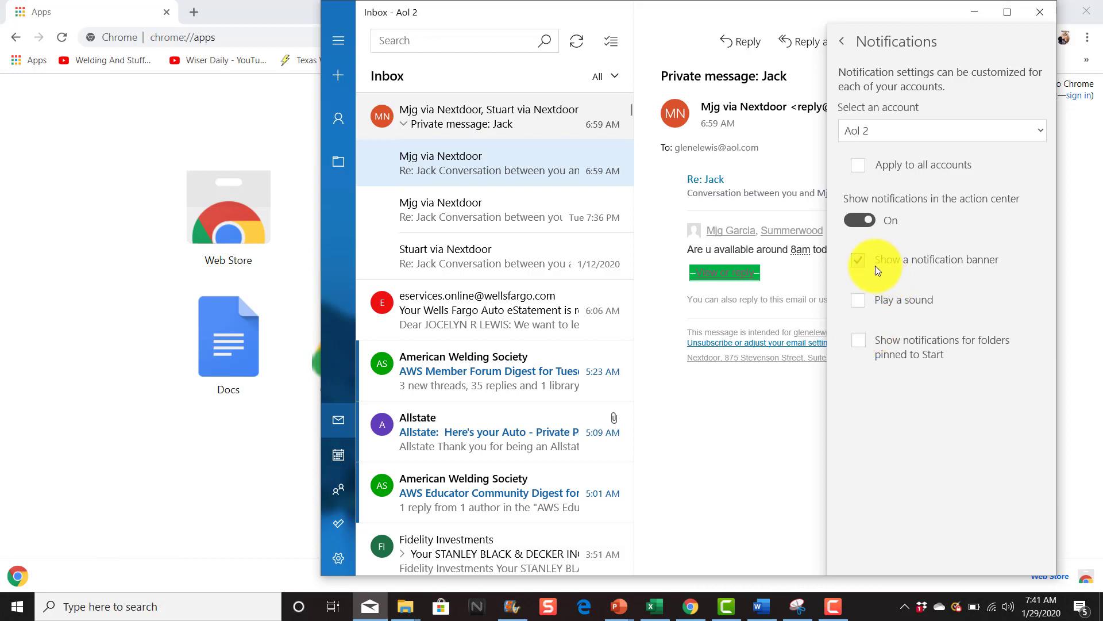
{"action": "left_click", "coordinate": [857, 258]}
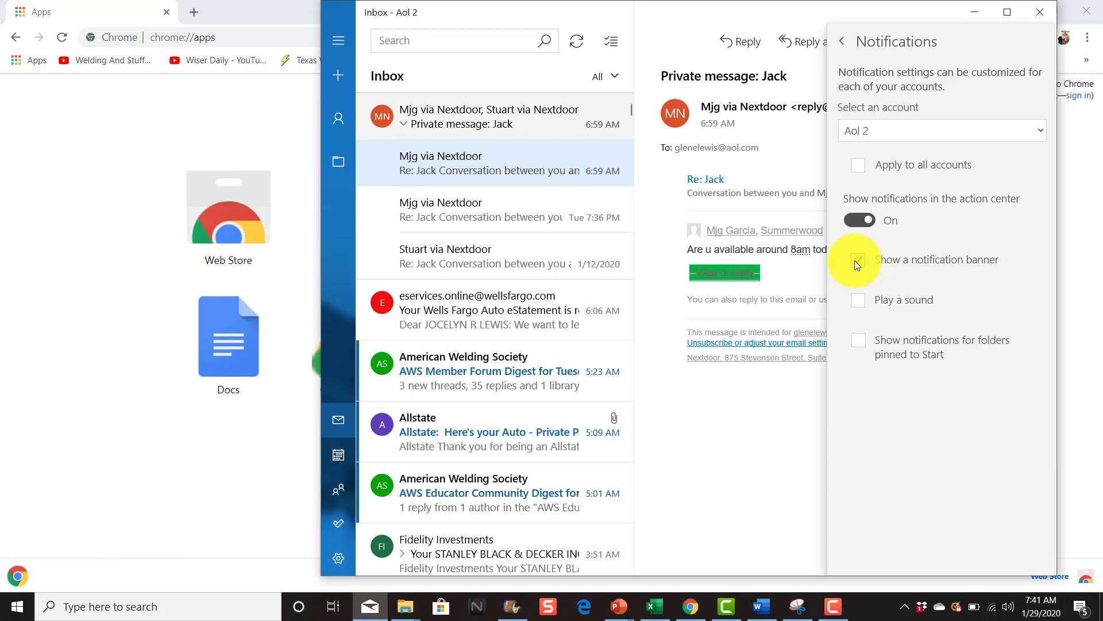
{"action": "left_click", "coordinate": [857, 259]}
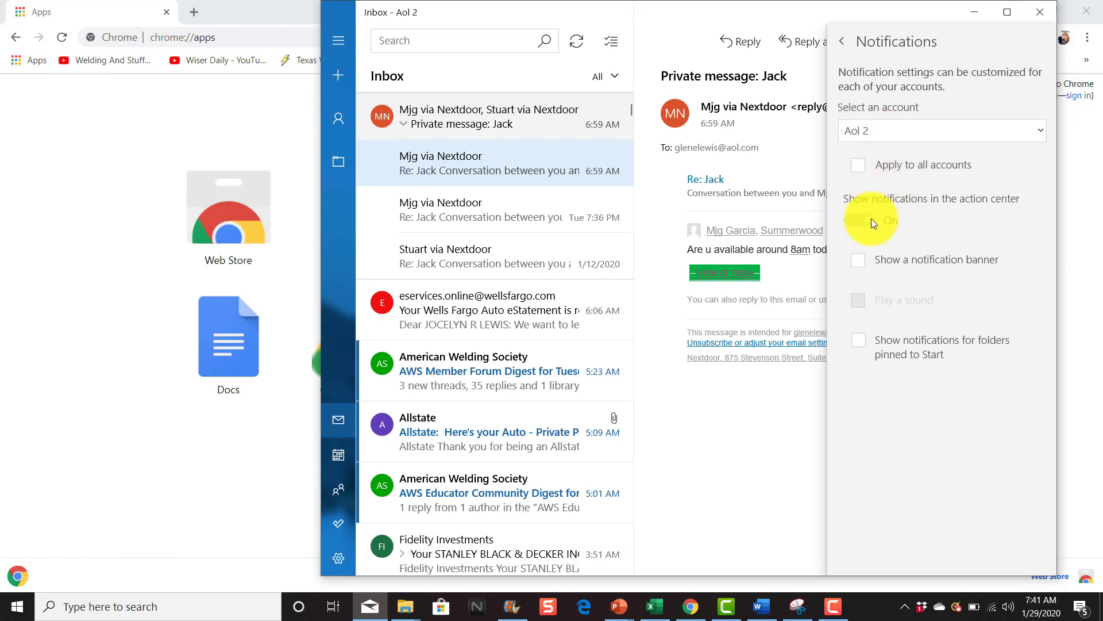
{"action": "left_click", "coordinate": [859, 220]}
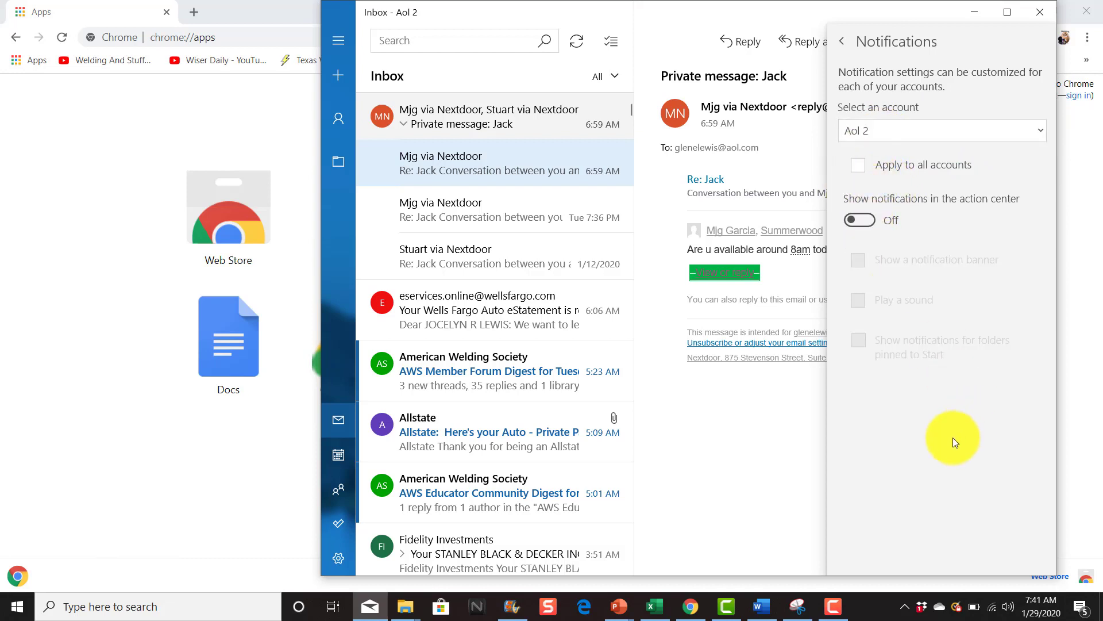
{"action": "mouse_move", "coordinate": [970, 242]}
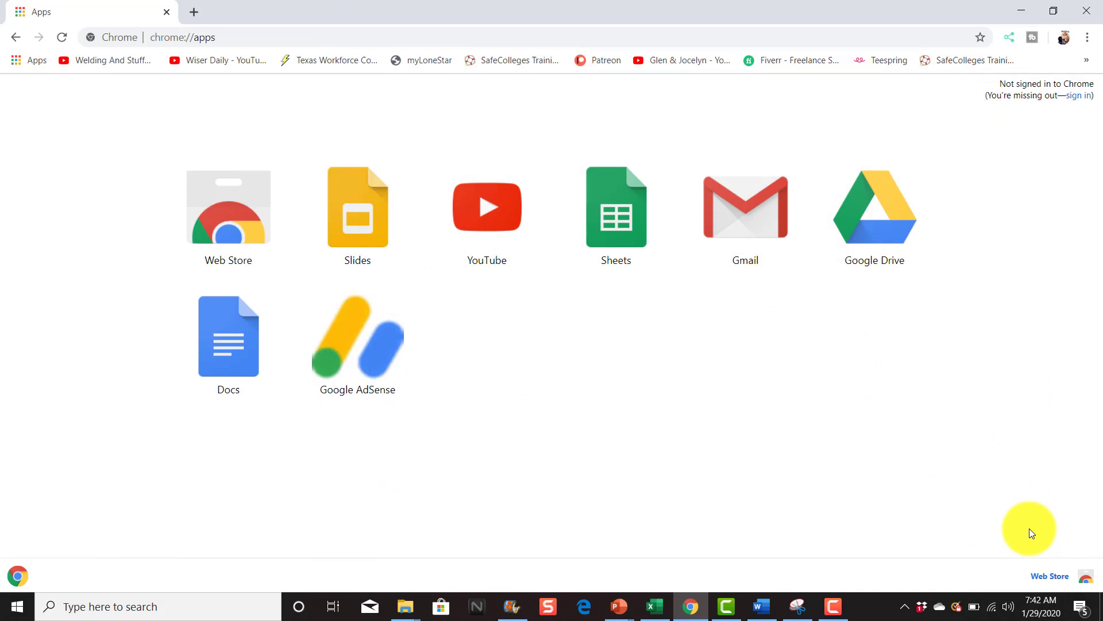
{"action": "mouse_move", "coordinate": [854, 481]}
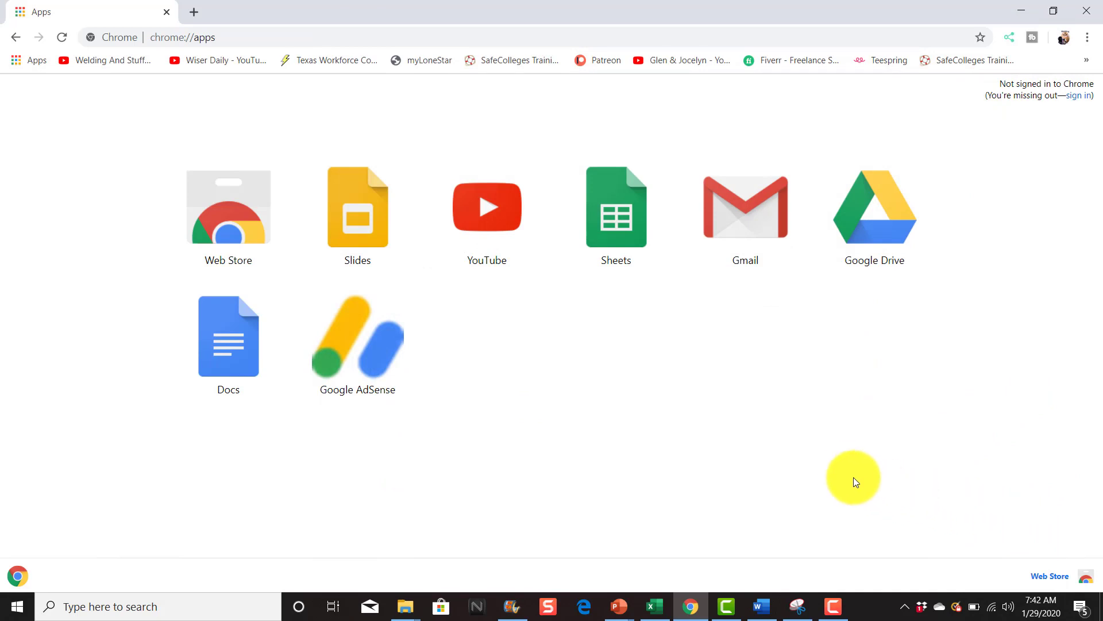